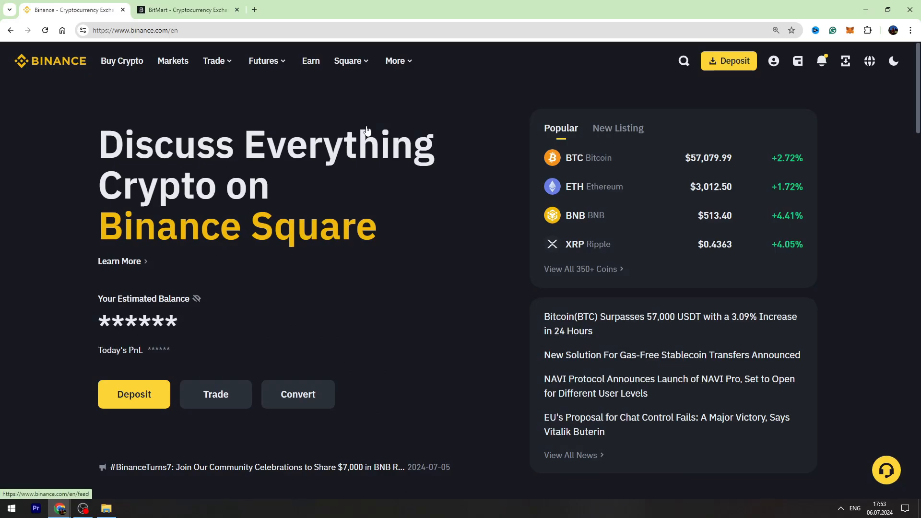
mouse_move(378, 204)
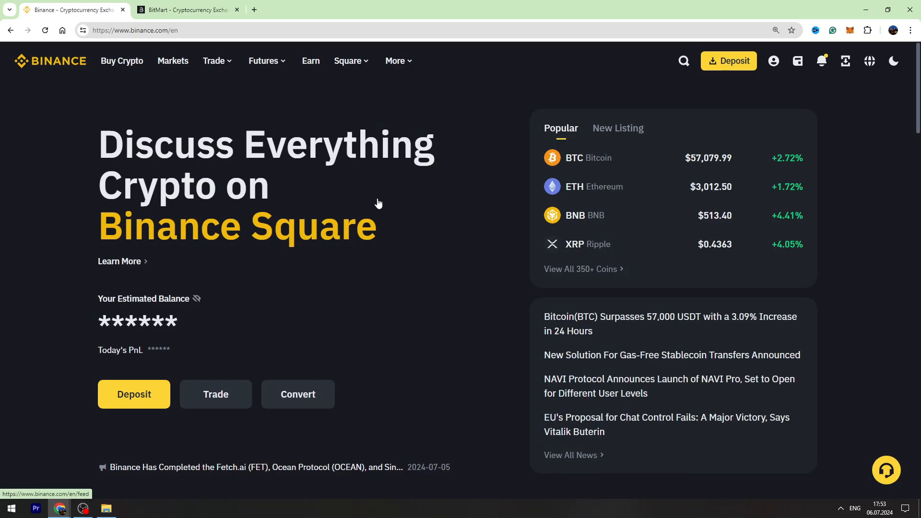
mouse_move(148, 80)
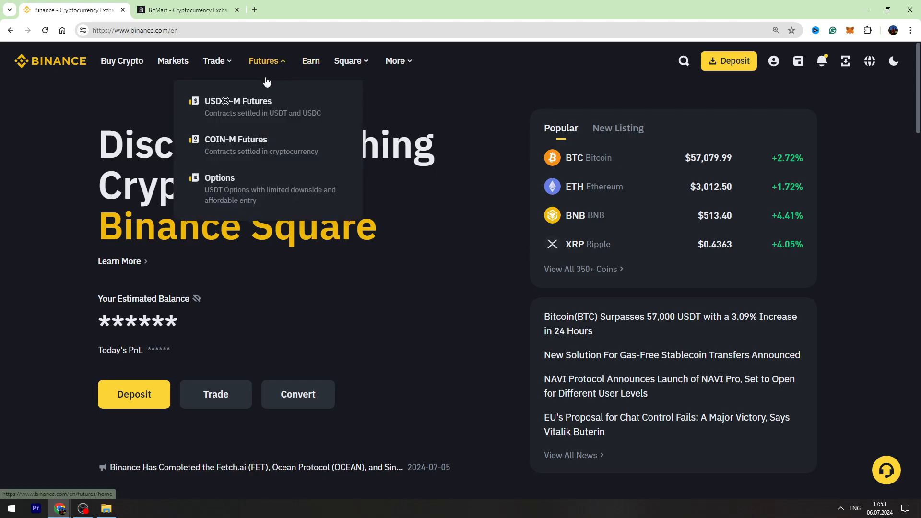
Show the Wallet dropdown with Spot, Futures, Funding and Transaction History
click(797, 60)
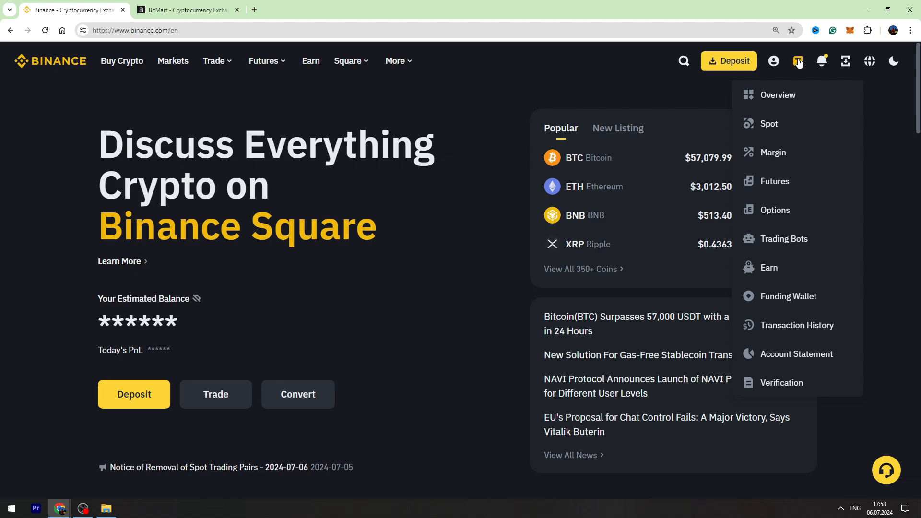
Filter the Spot wallet to USDT and show USDT's buy, sell, deposit and withdraw actions
click(769, 124)
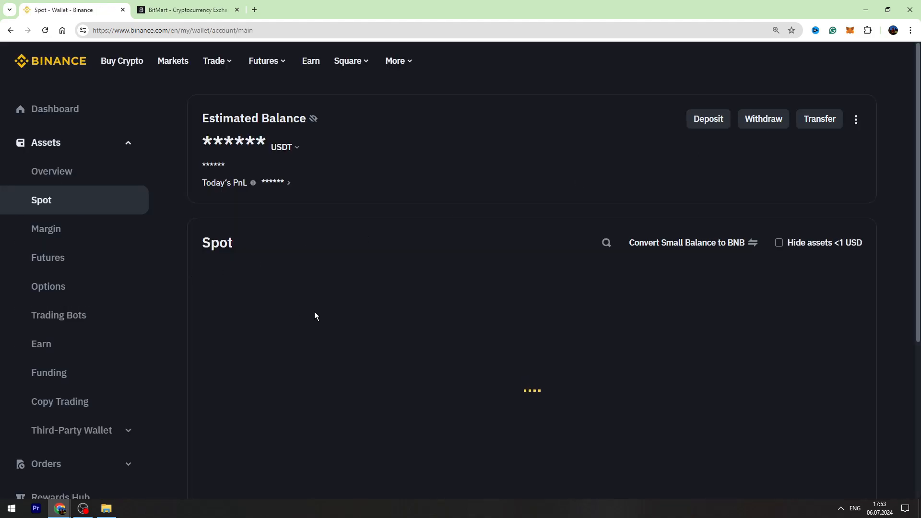
click(587, 242)
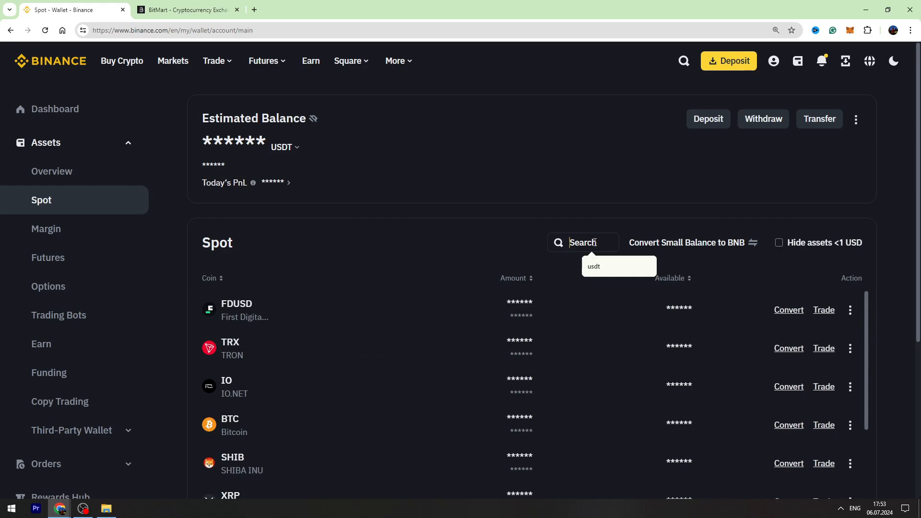
click(593, 266)
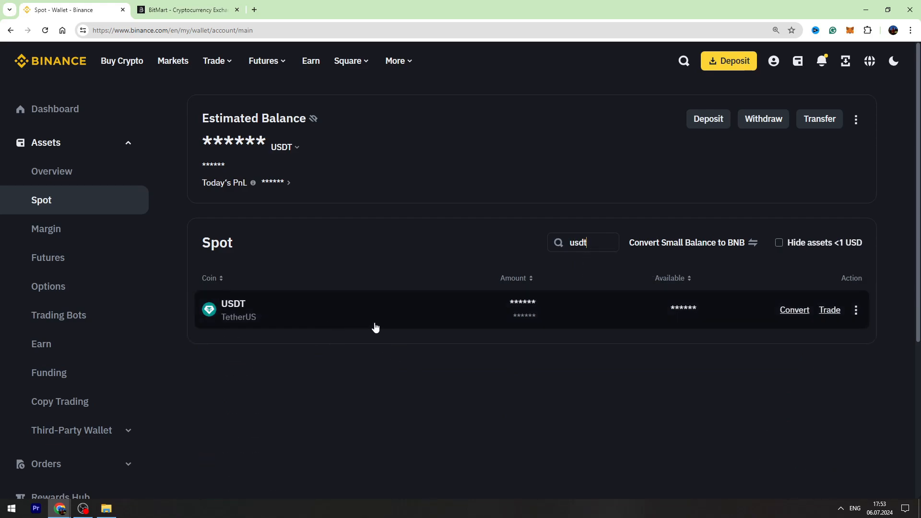
click(855, 310)
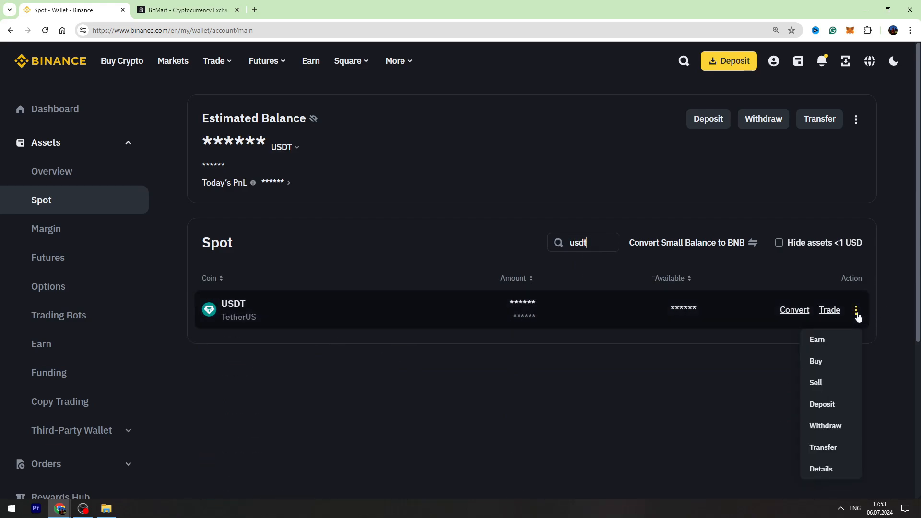
mouse_move(842, 344)
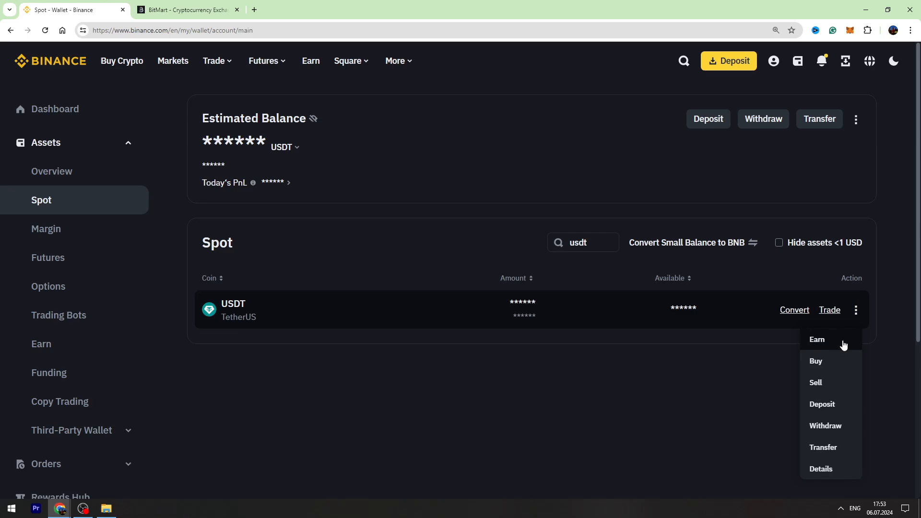
Start a USDT withdrawal on BSC (BEP20), confirm the network, and go to BitMart
click(825, 426)
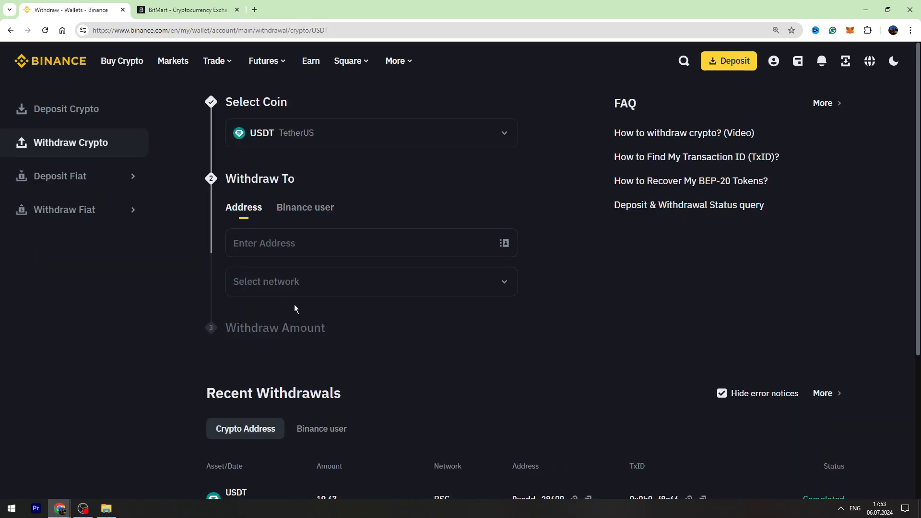
click(371, 281)
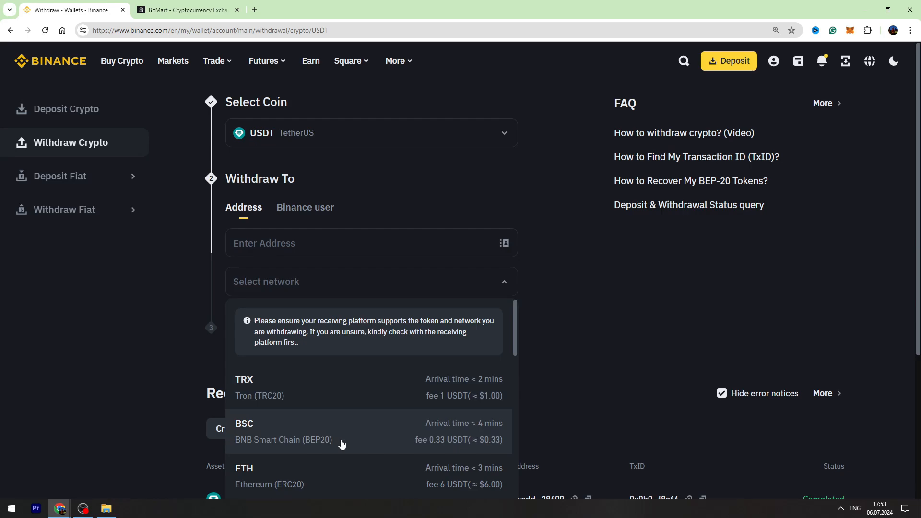
mouse_move(363, 443)
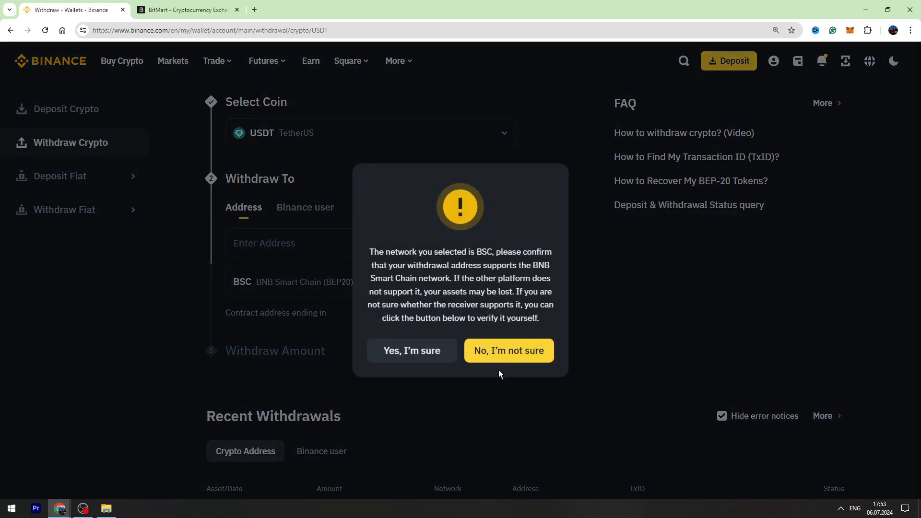
click(411, 350)
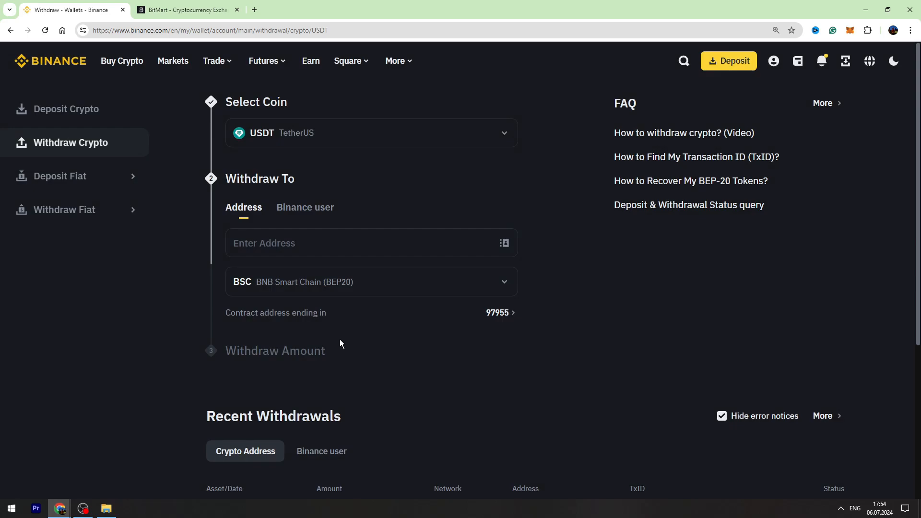
click(187, 10)
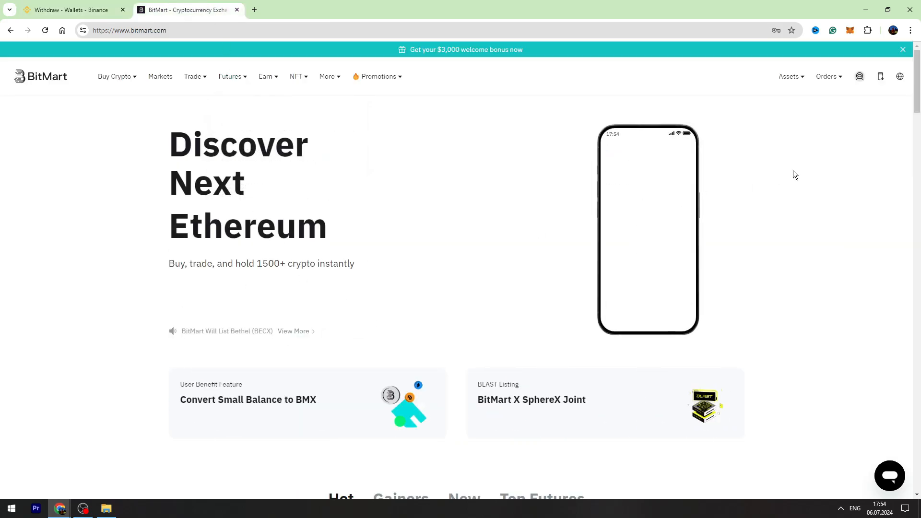
From BitMart's Spot assets page, begin a deposit on the Deposit Crypto page
click(789, 76)
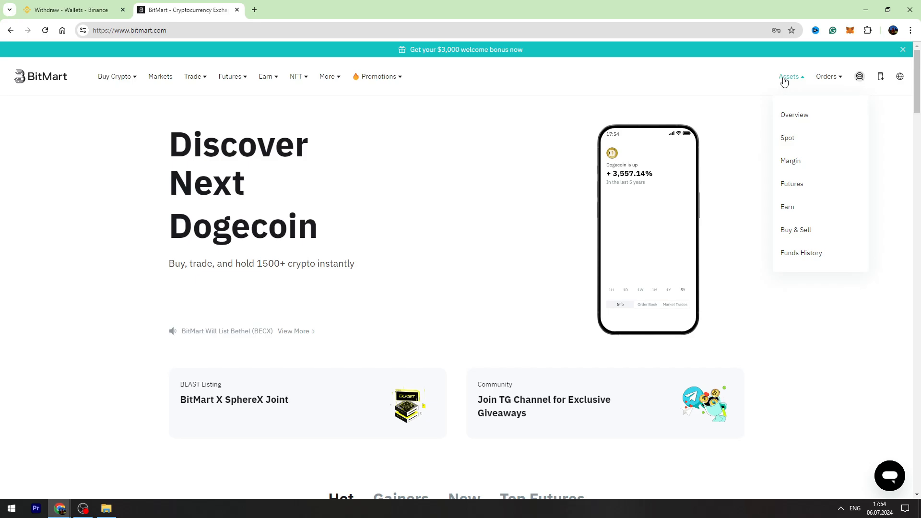
mouse_move(789, 141)
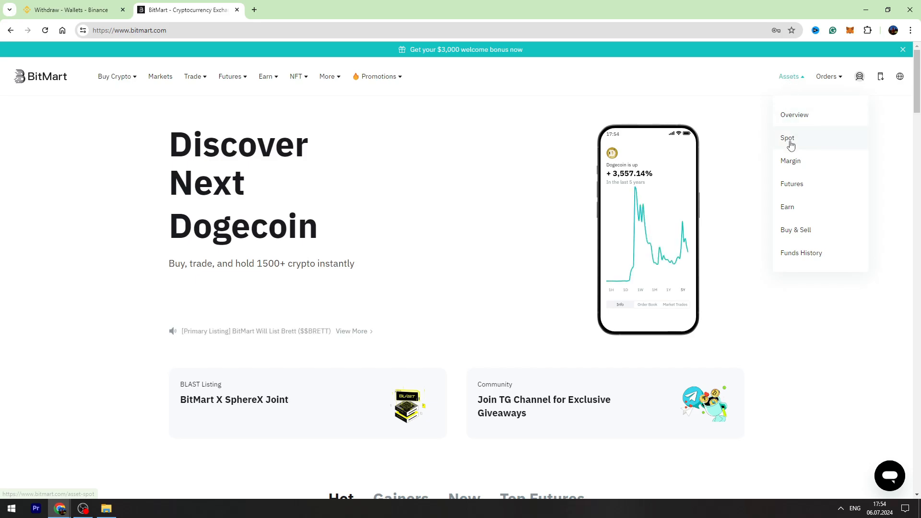
click(787, 138)
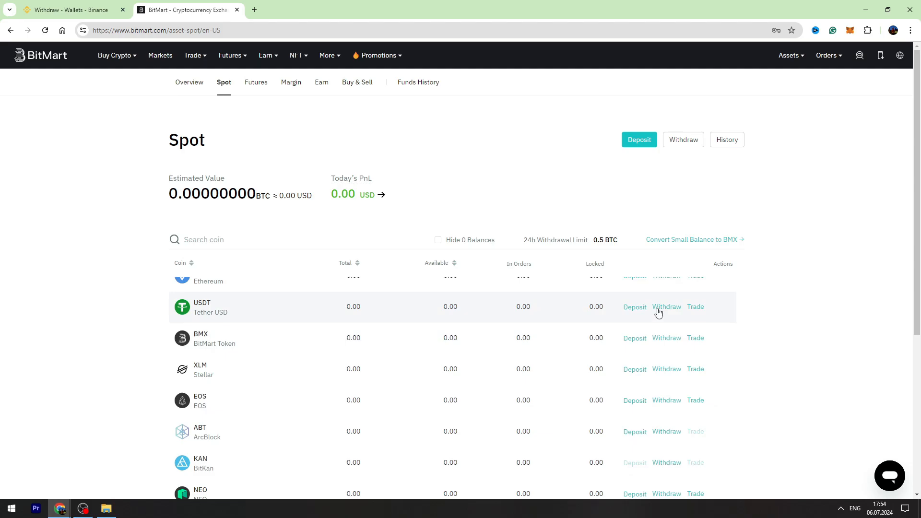
mouse_move(638, 312)
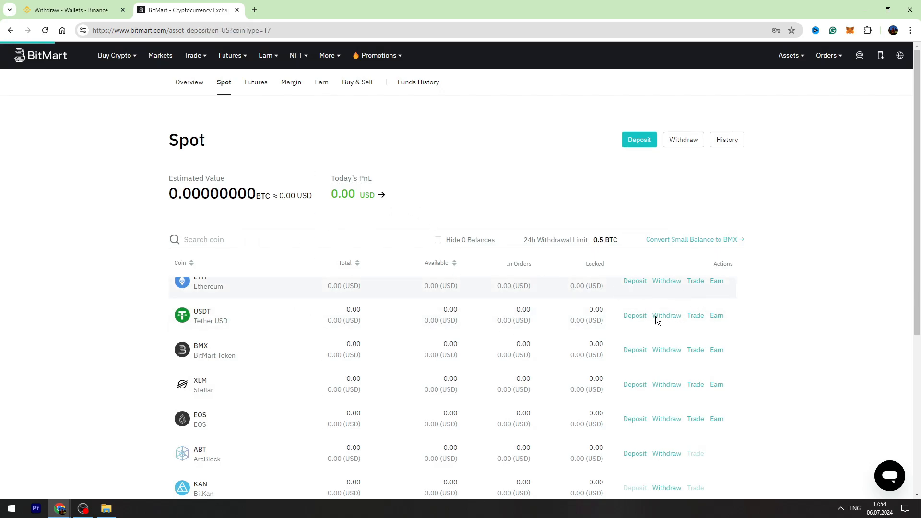
click(638, 139)
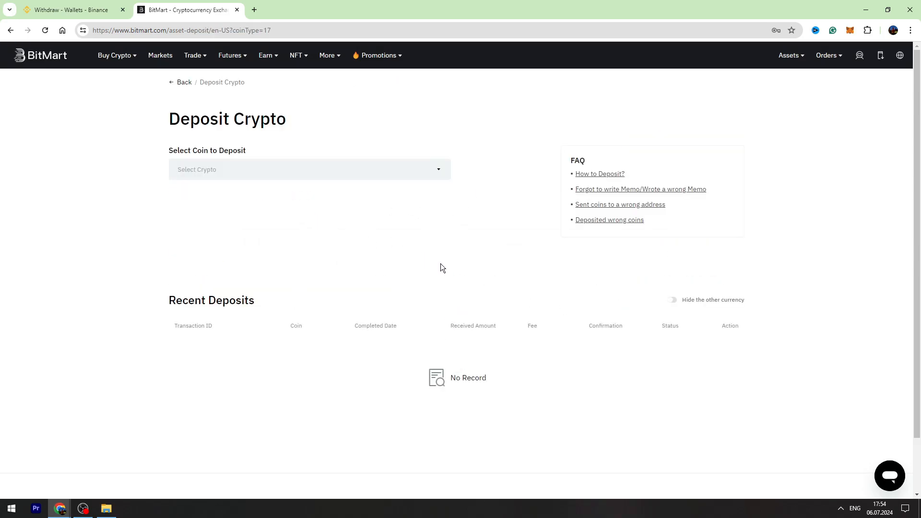
Choose USDT on the BEP20 network and copy BitMart's deposit address
click(309, 170)
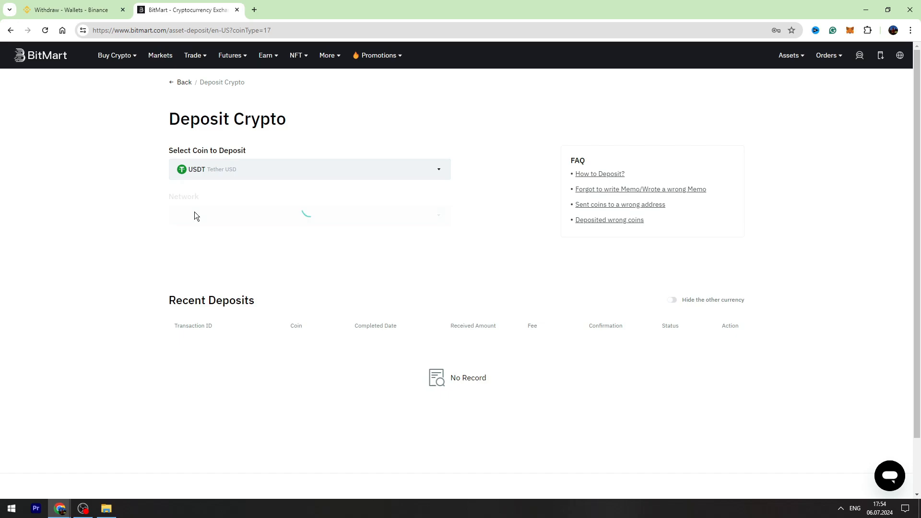
click(309, 215)
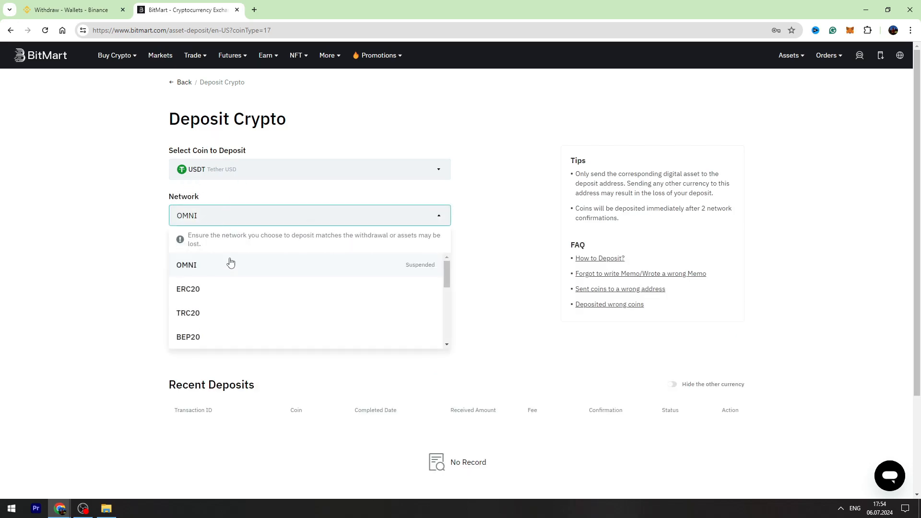
click(189, 337)
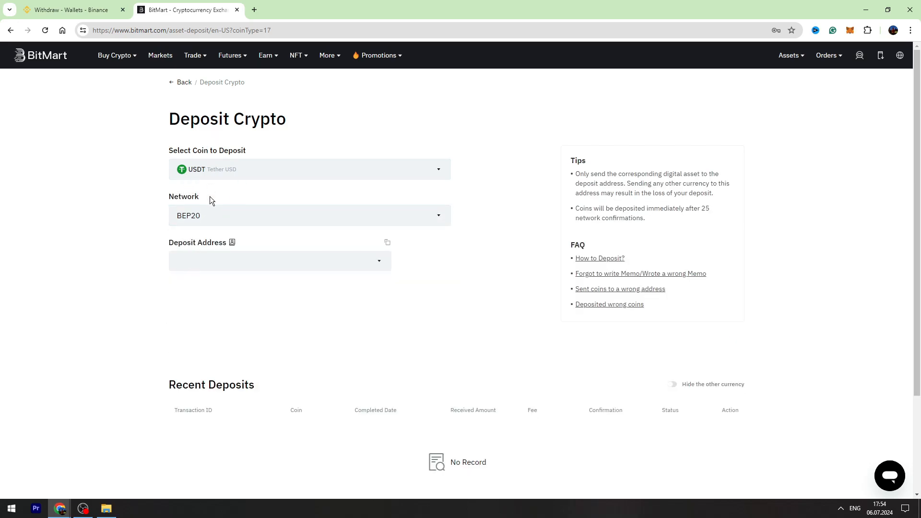
click(387, 241)
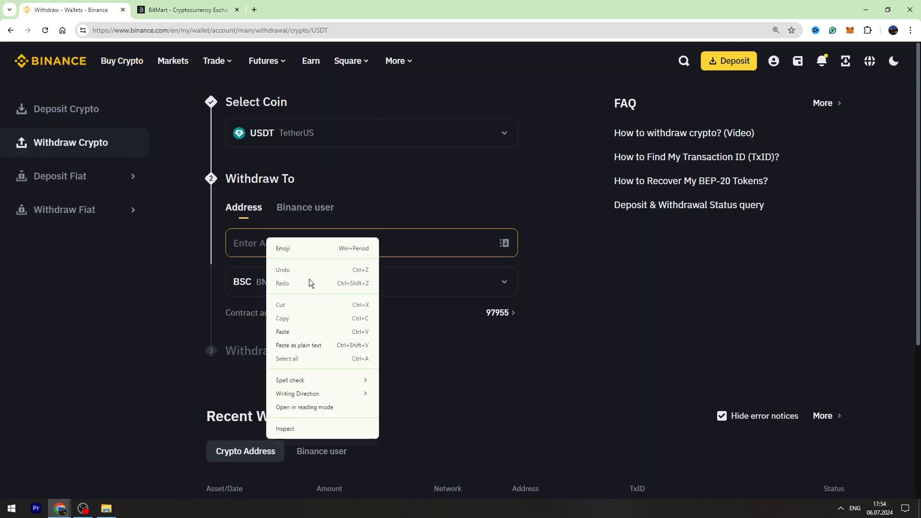
Paste the BitMart address into Binance's withdrawal form and reselect BSC (BEP20)
click(283, 332)
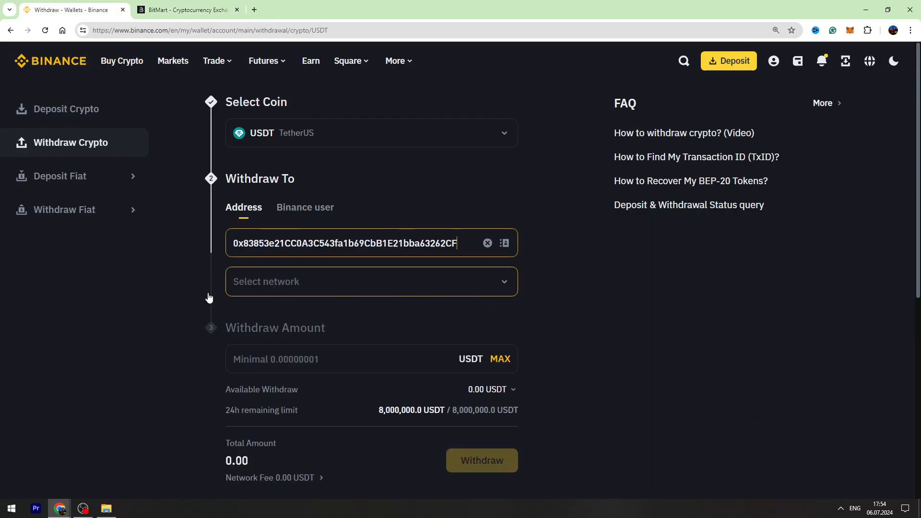
click(370, 281)
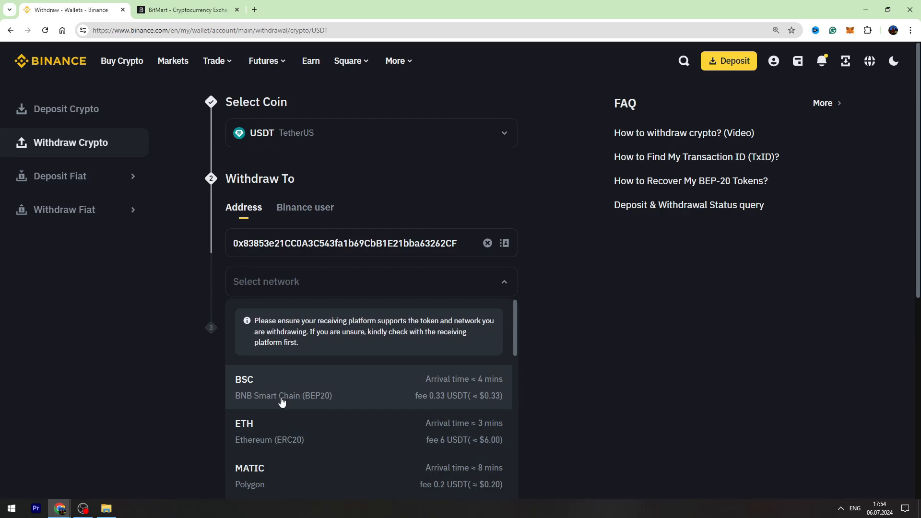
click(283, 387)
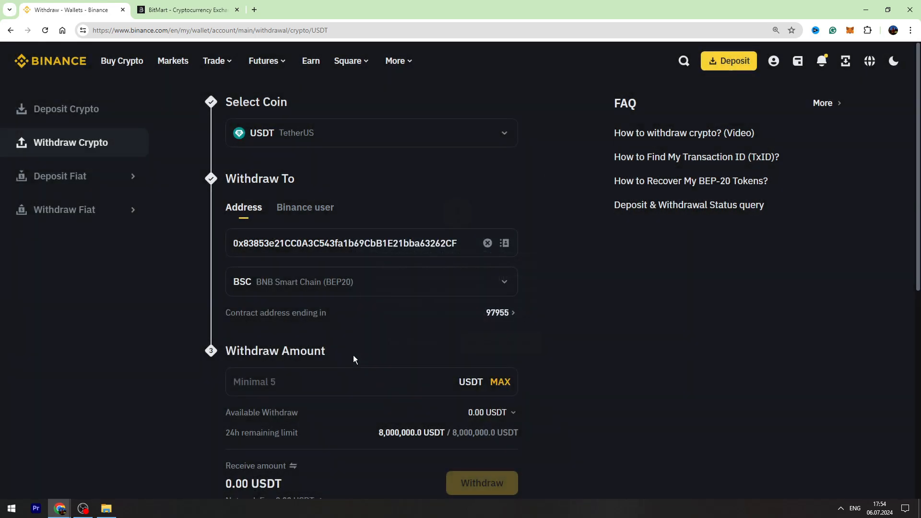
scroll(down, 3)
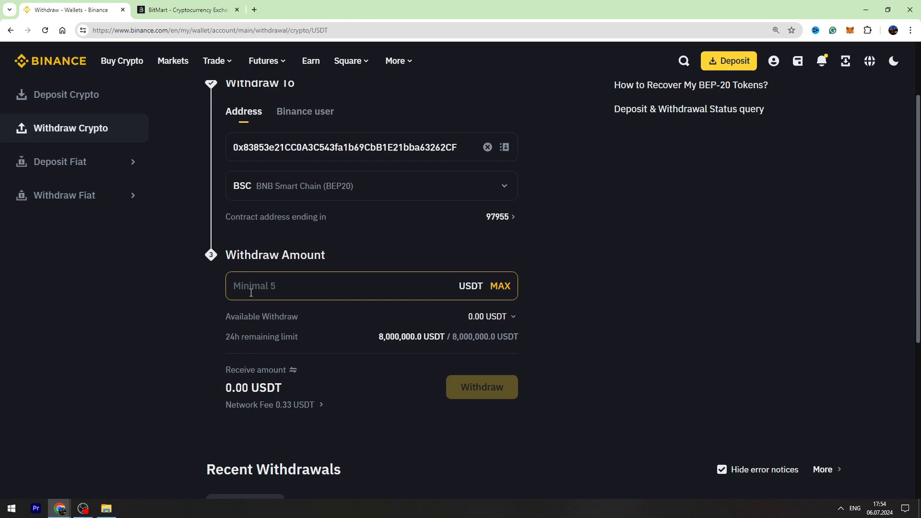
Enter a 1000 USDT withdrawal amount, 999.67 received, then return to BitMart
text(1)
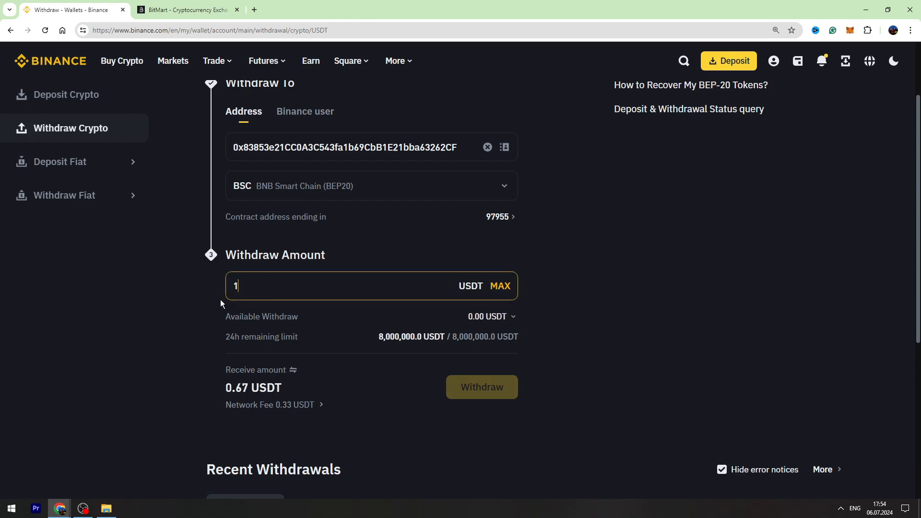
text(0)
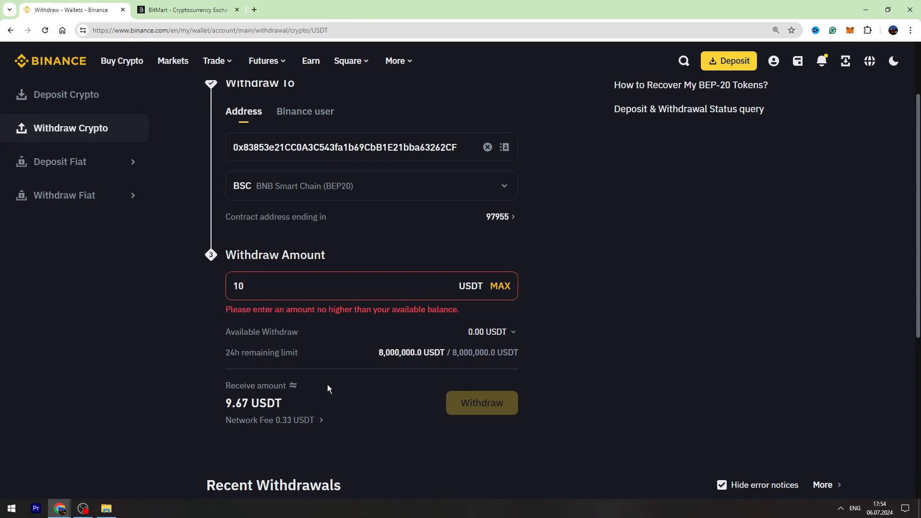
scroll(down, 3)
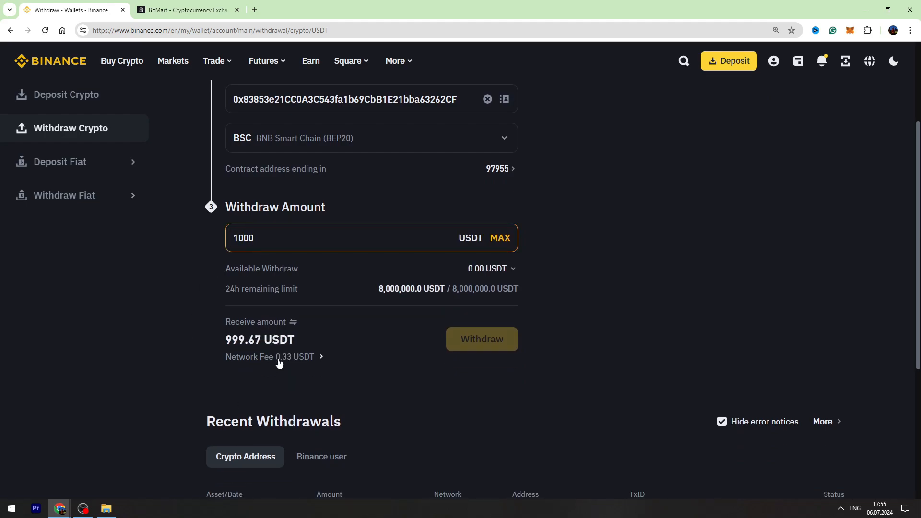
mouse_move(481, 339)
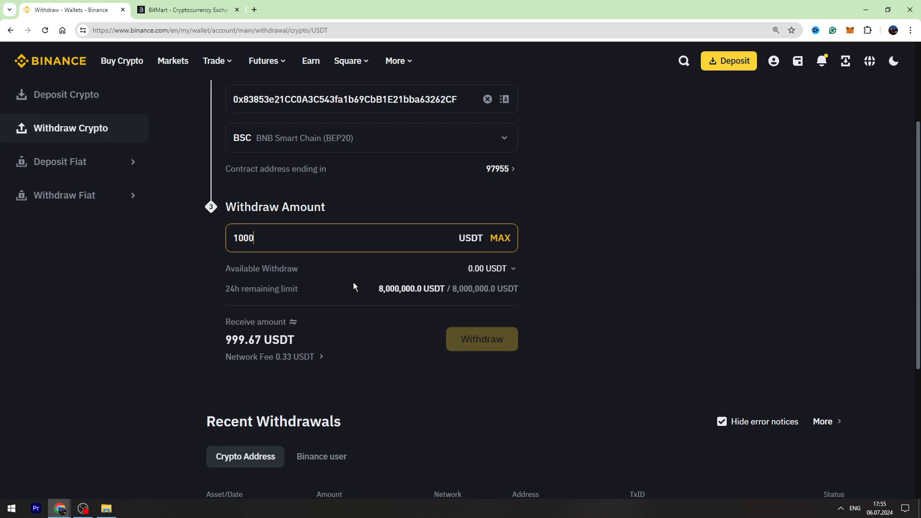
click(187, 10)
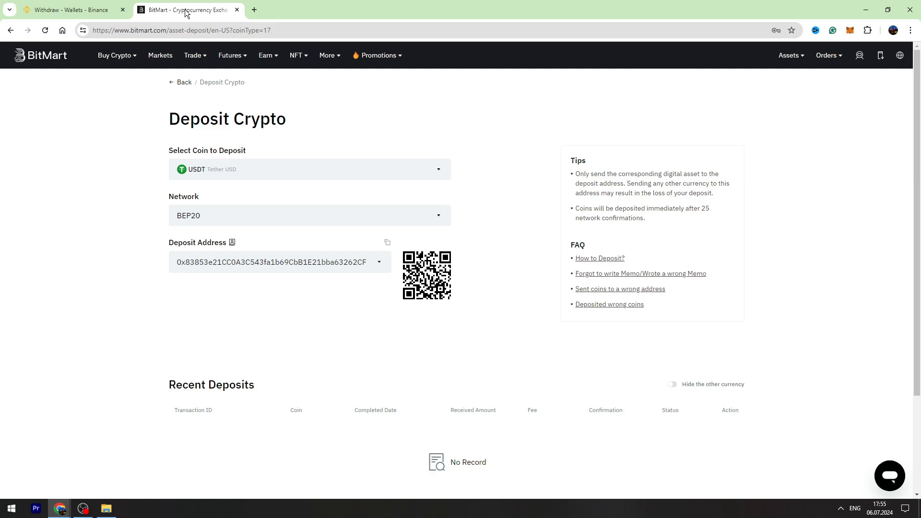
Show BitMart's Spot wallet balances, with USDT and other coins at 0.00
click(788, 55)
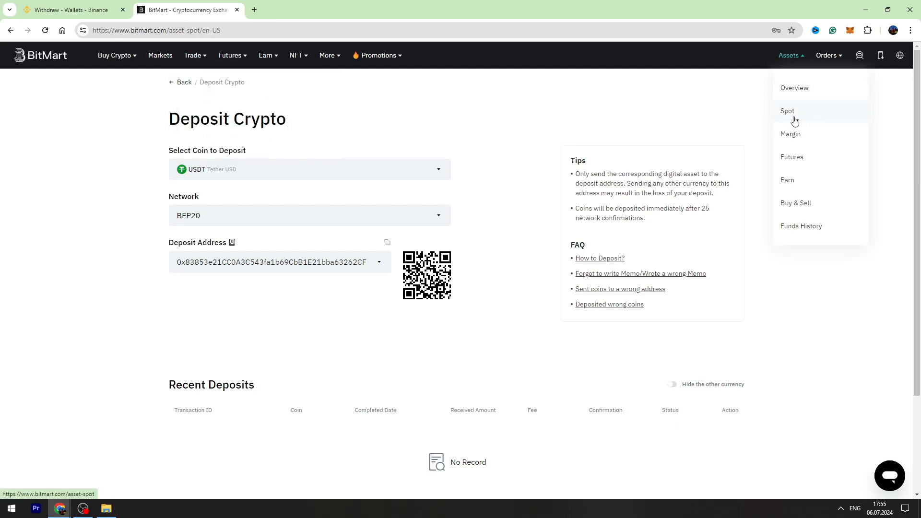
click(787, 111)
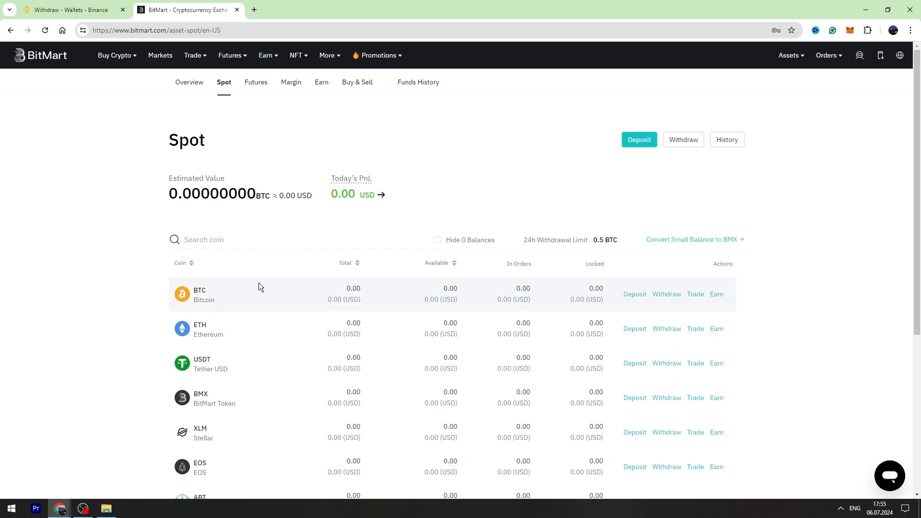
mouse_move(235, 325)
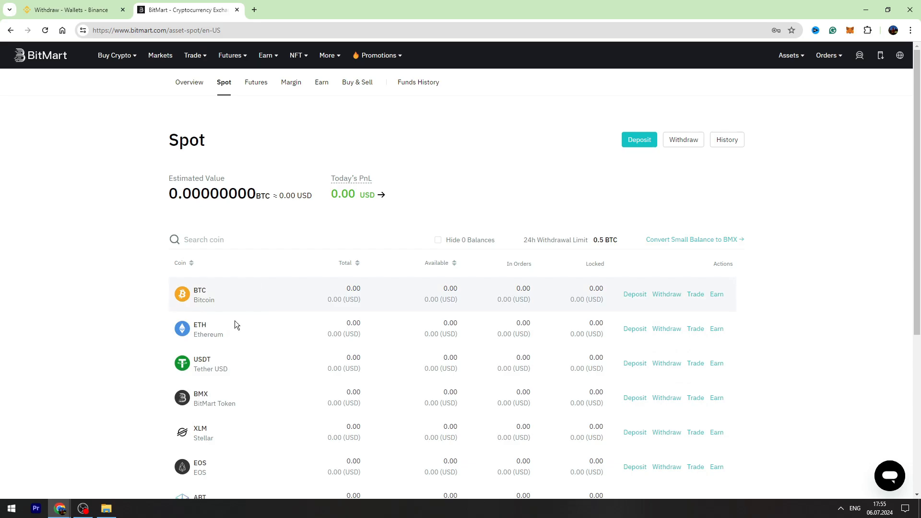